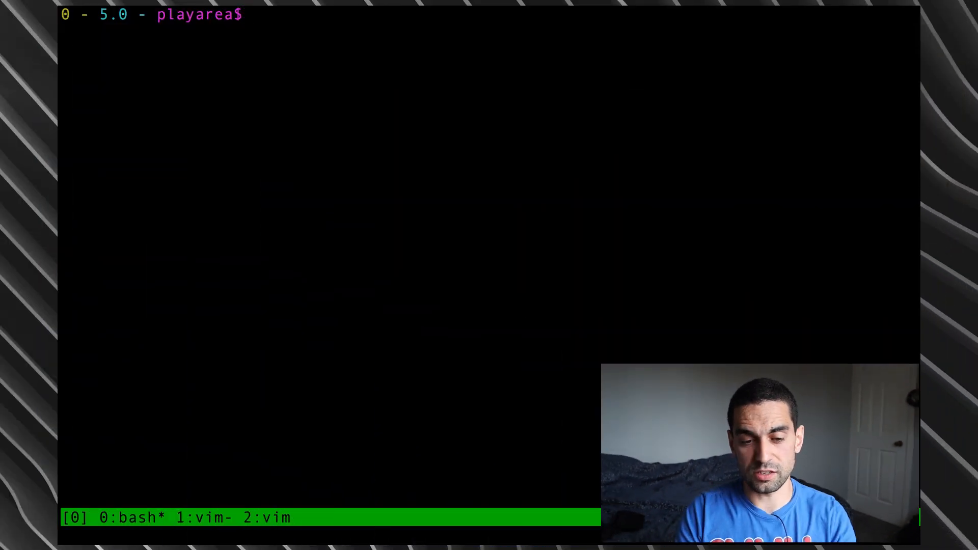
# Clear the half-typed 'grep' and enter 'man grep' at the bash prompt.
pyautogui.write('grep')
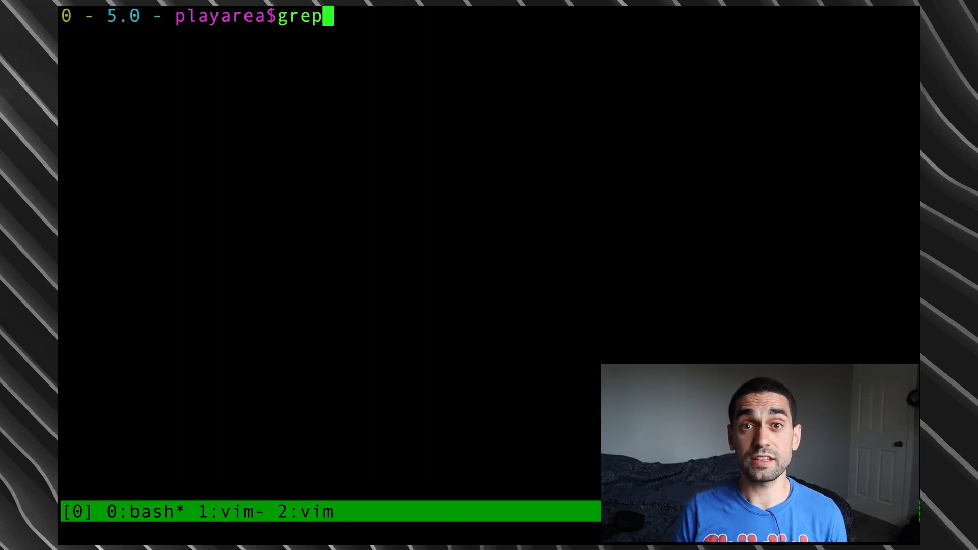
pyautogui.press('ctrl+u')
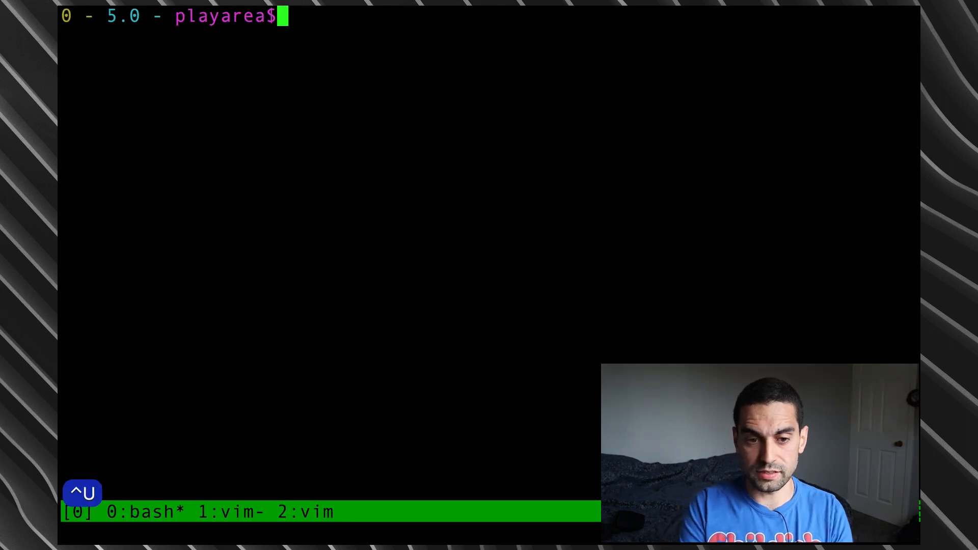
pyautogui.write('man')
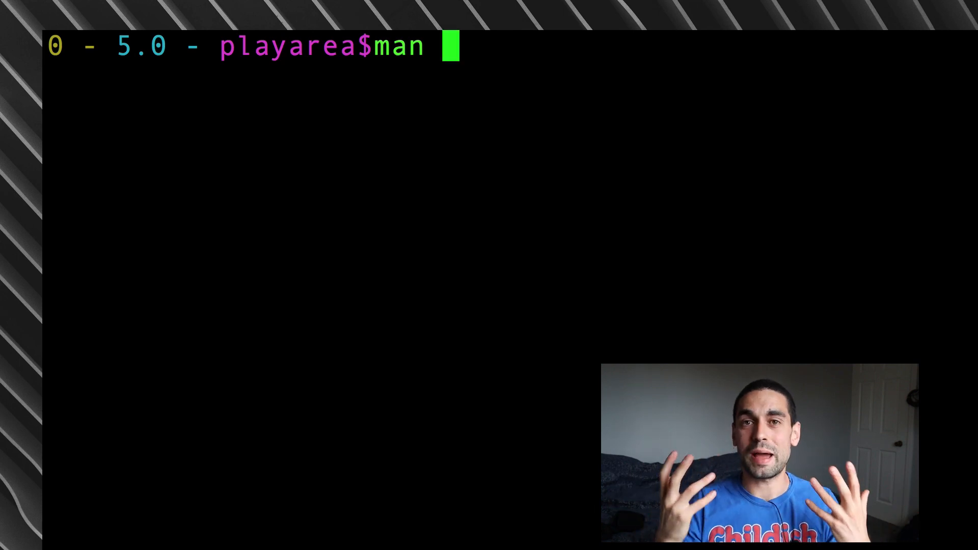
pyautogui.write('grep')
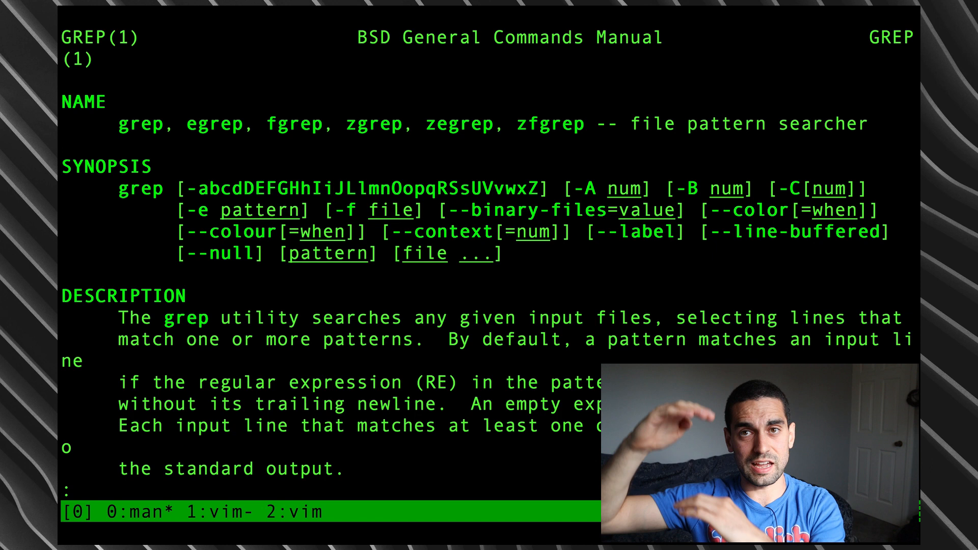
# Scroll through the grep manual's description, then return to its beginning.
pyautogui.scroll(-3)
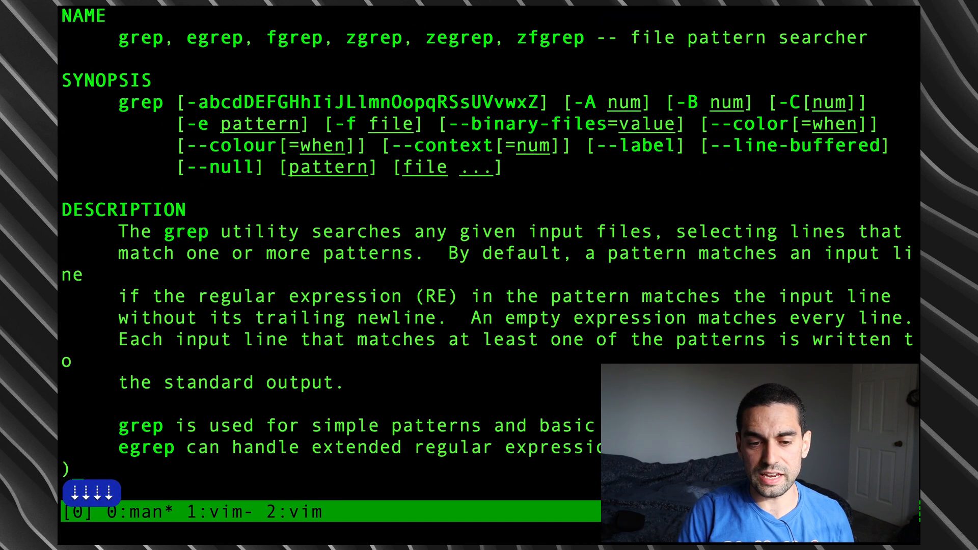
pyautogui.press('j')
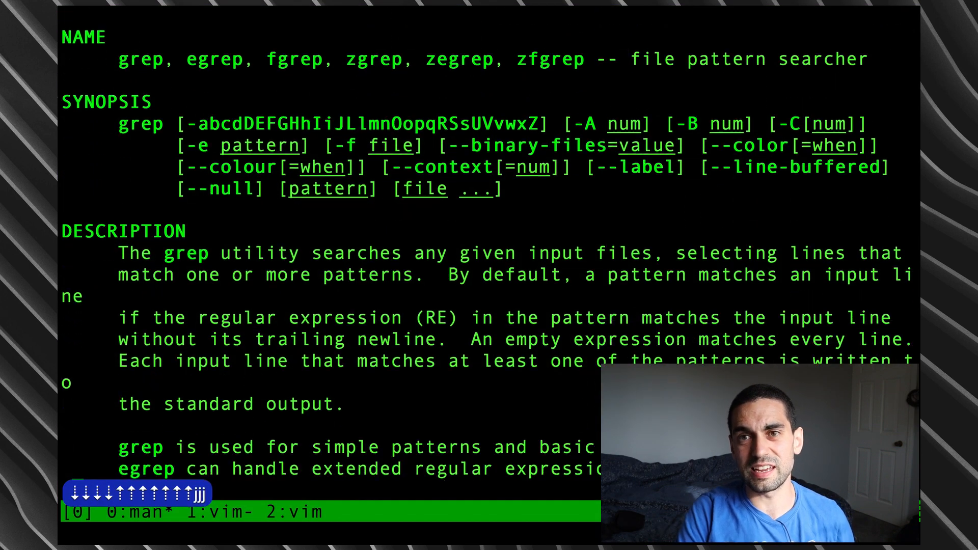
pyautogui.press('k')
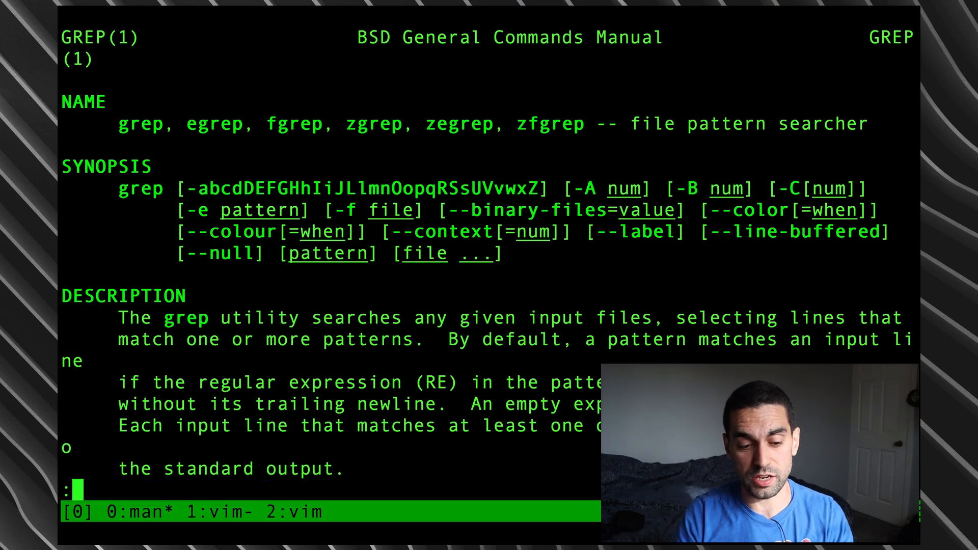
pyautogui.press('q')
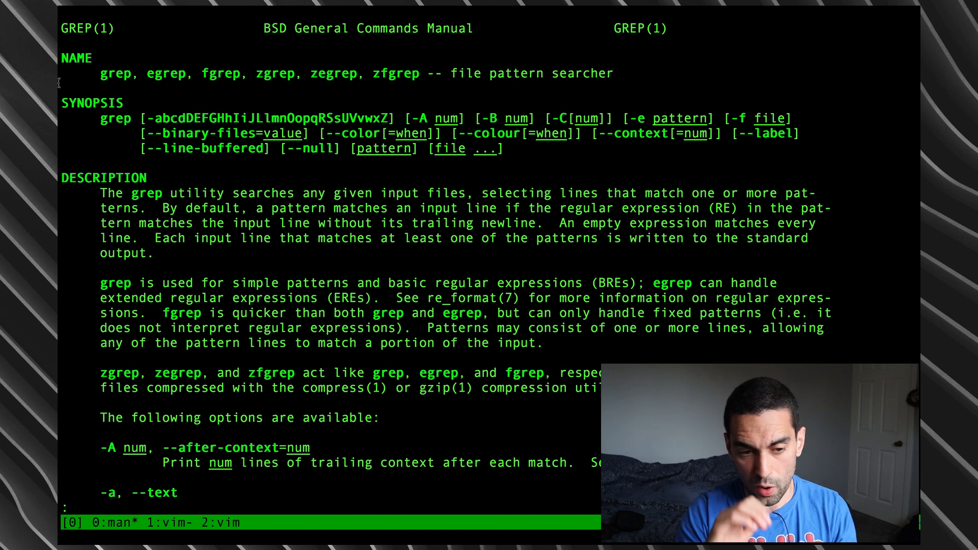
# Page down through grep's option descriptions to the end of the manual.
pyautogui.press('j')
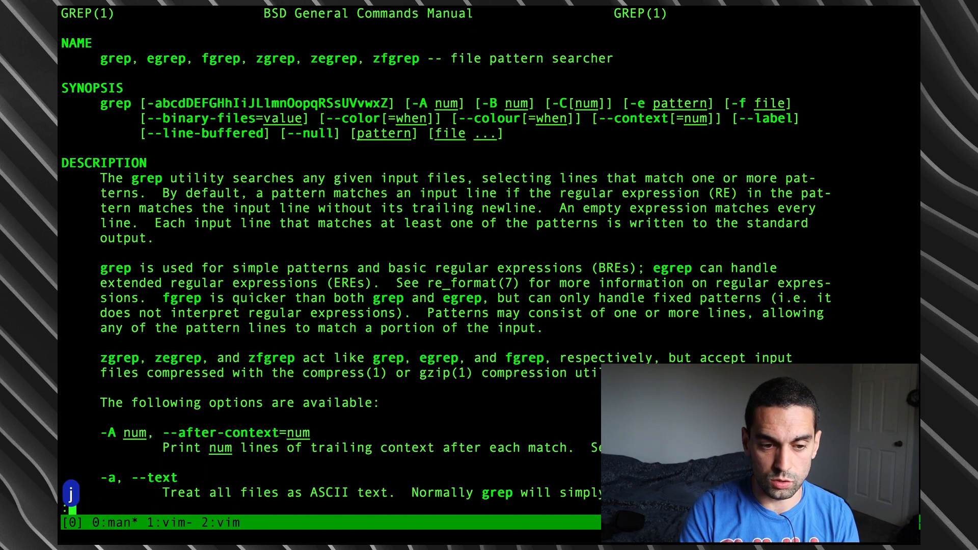
pyautogui.scroll(-3)
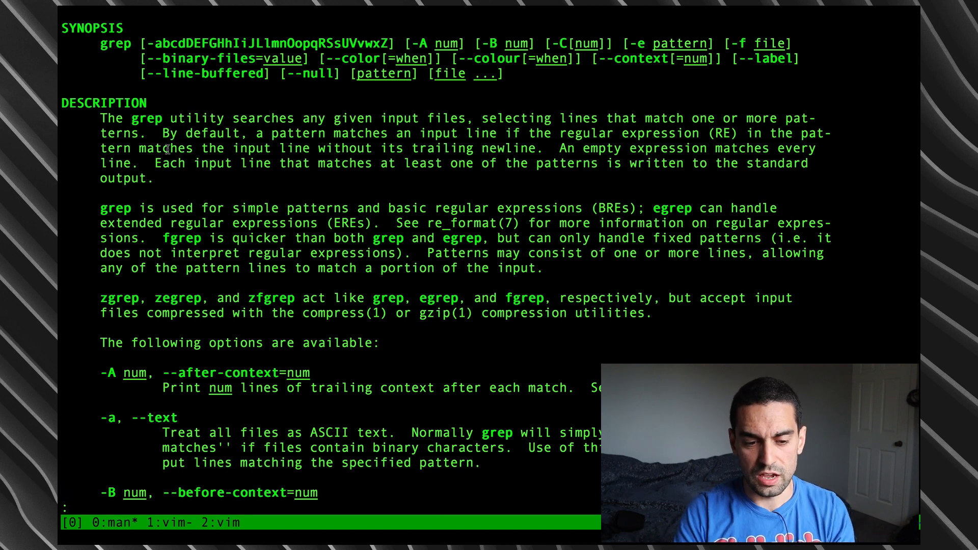
pyautogui.scroll(-3)
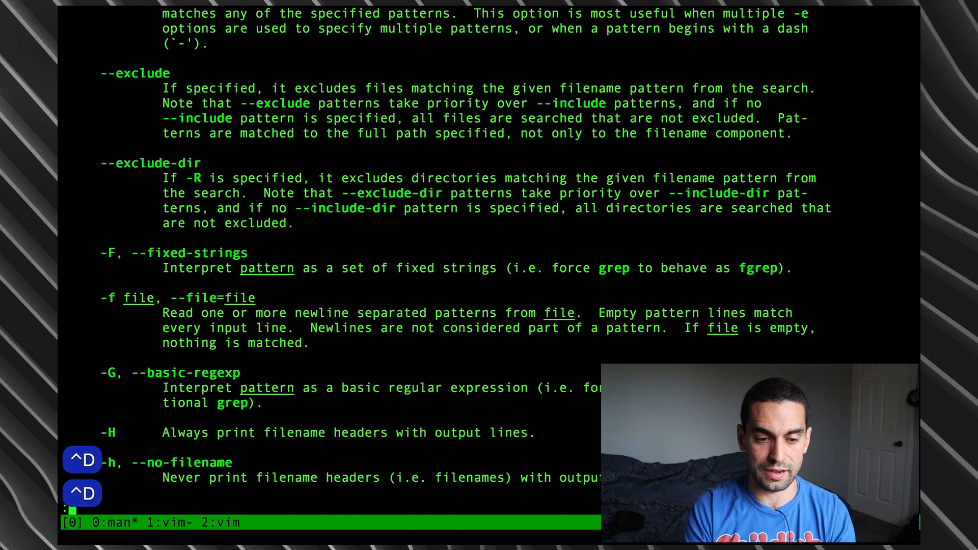
pyautogui.scroll(-3)
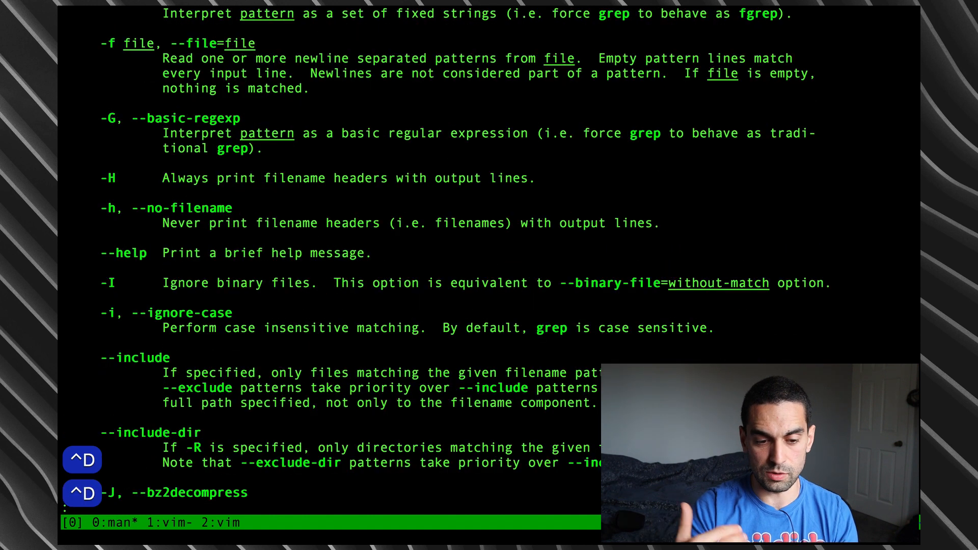
pyautogui.scroll(-3)
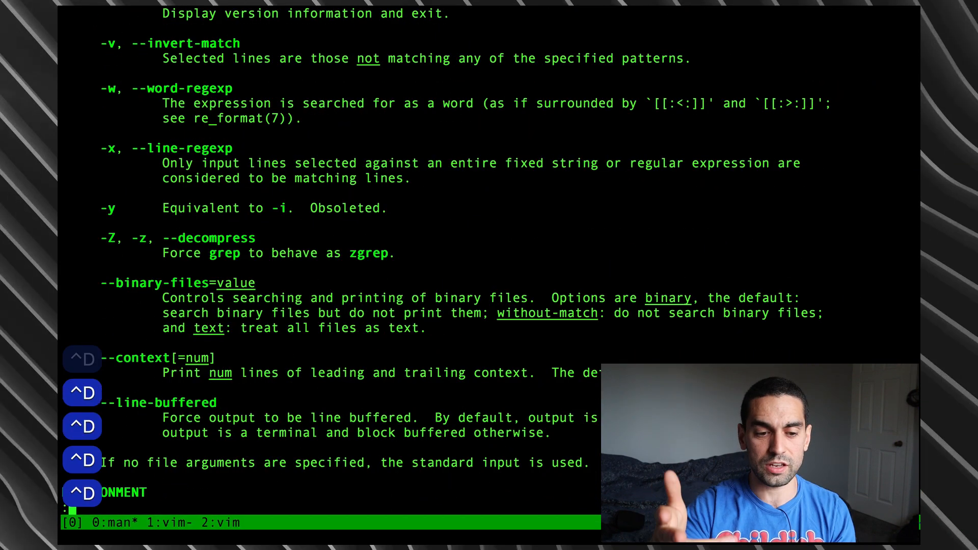
pyautogui.scroll(-3)
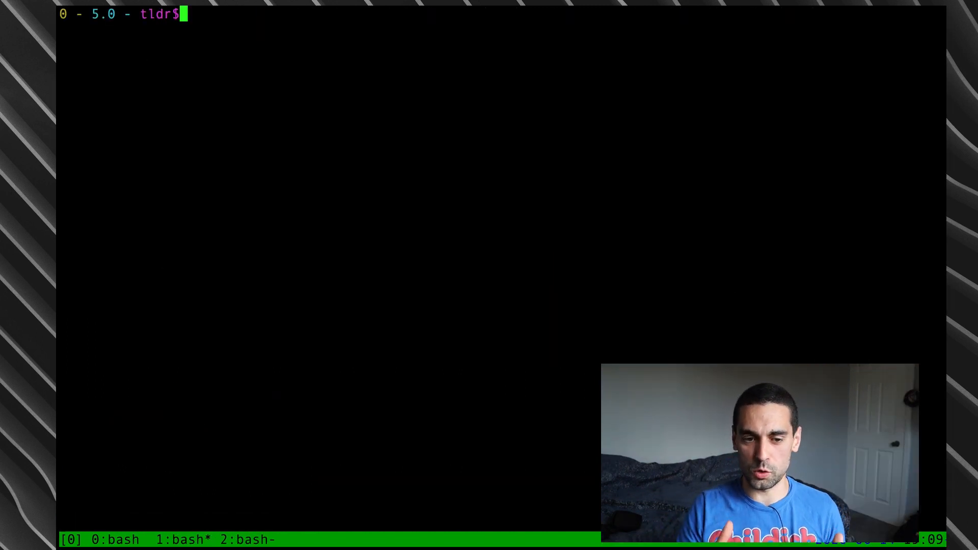
# Run 'man man' in tmux window 1 and scroll through its manual.
pyautogui.write('man')
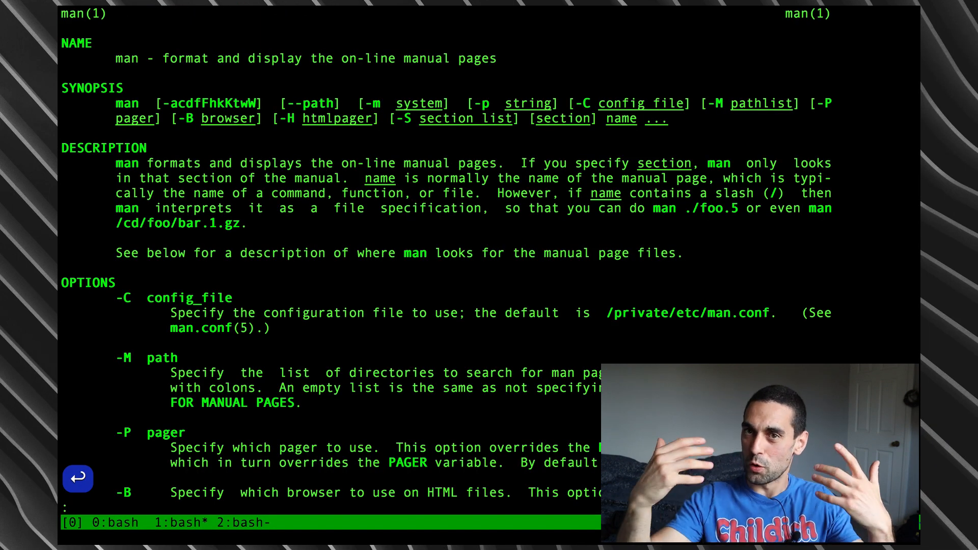
pyautogui.scroll(-3)
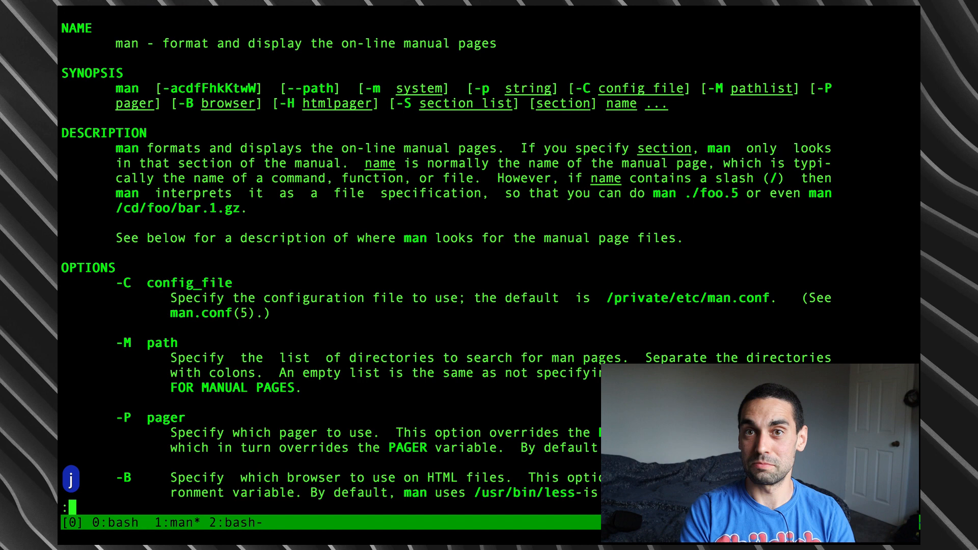
pyautogui.scroll(-3)
pyautogui.write('man')
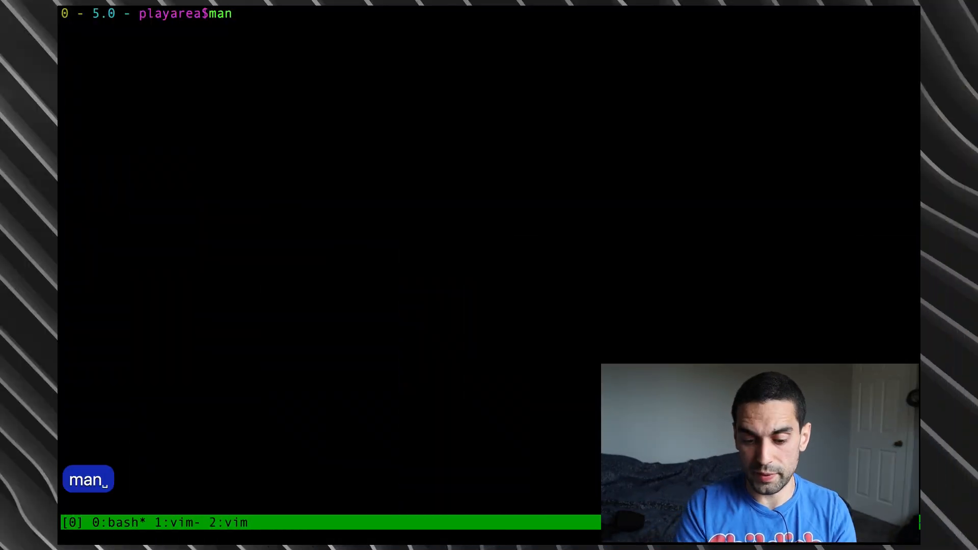
# Reopen 'man grep' and search '/cas' for the --ignore-case option.
pyautogui.write('grep')
pyautogui.write('/')
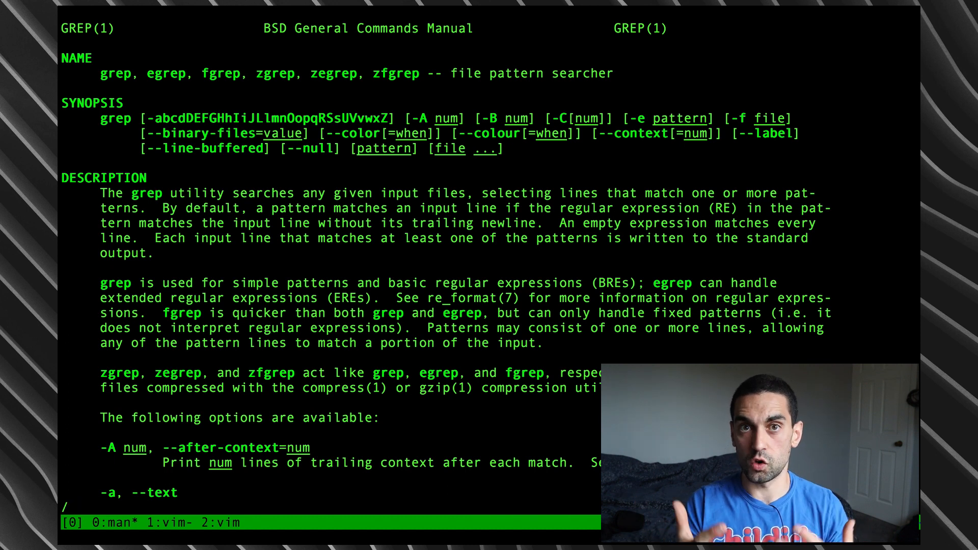
pyautogui.write('cas')
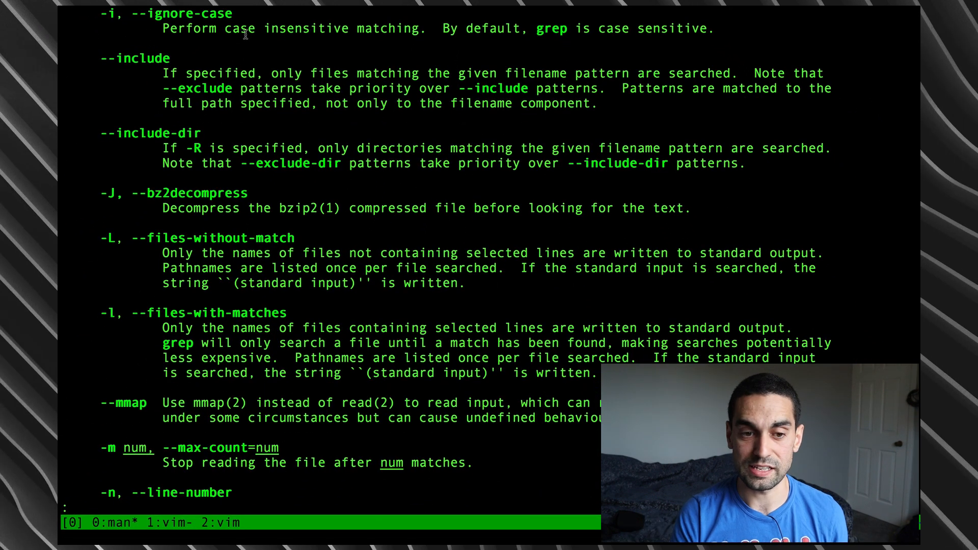
pyautogui.moveTo(281, 124)
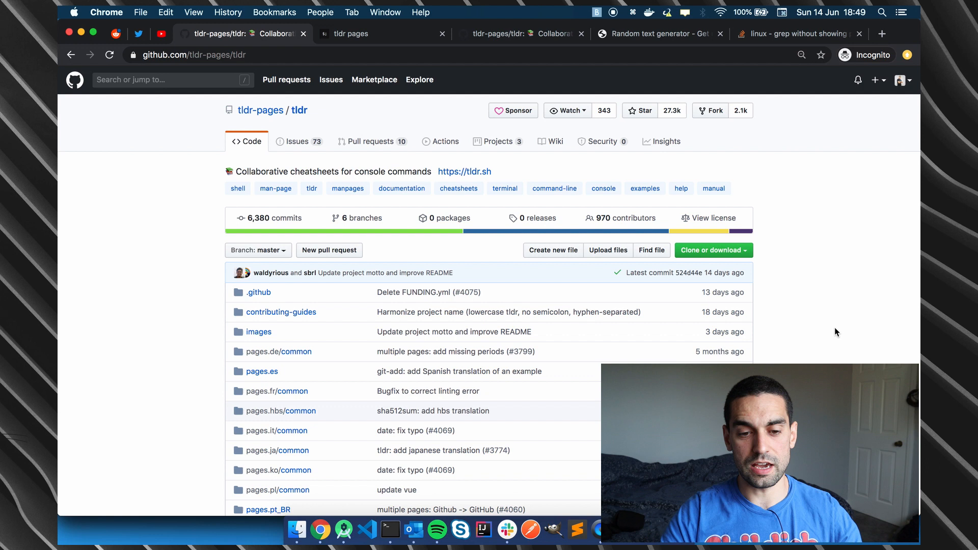
# Scroll through the tldr-pages README's list of tldr clients.
pyautogui.scroll(-3)
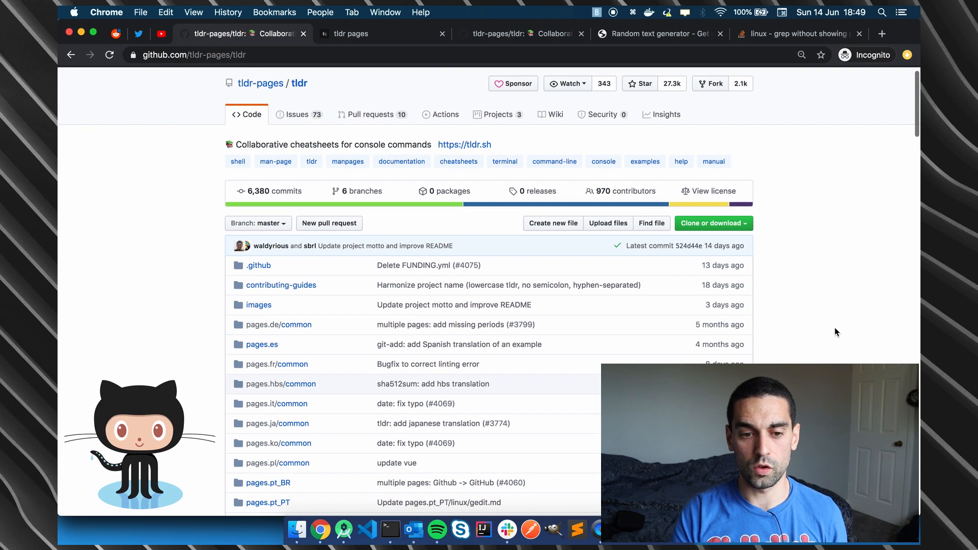
pyautogui.scroll(-3)
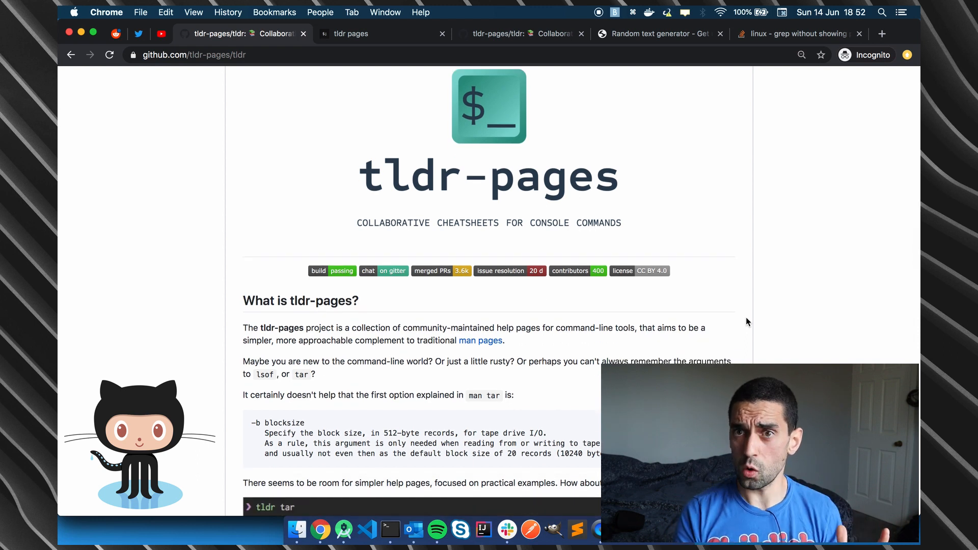
pyautogui.scroll(-3)
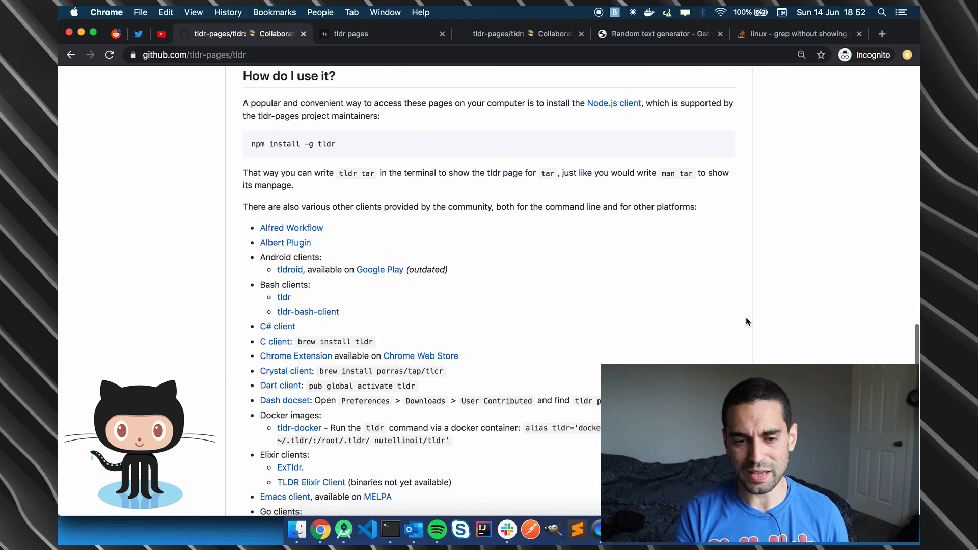
pyautogui.scroll(-3)
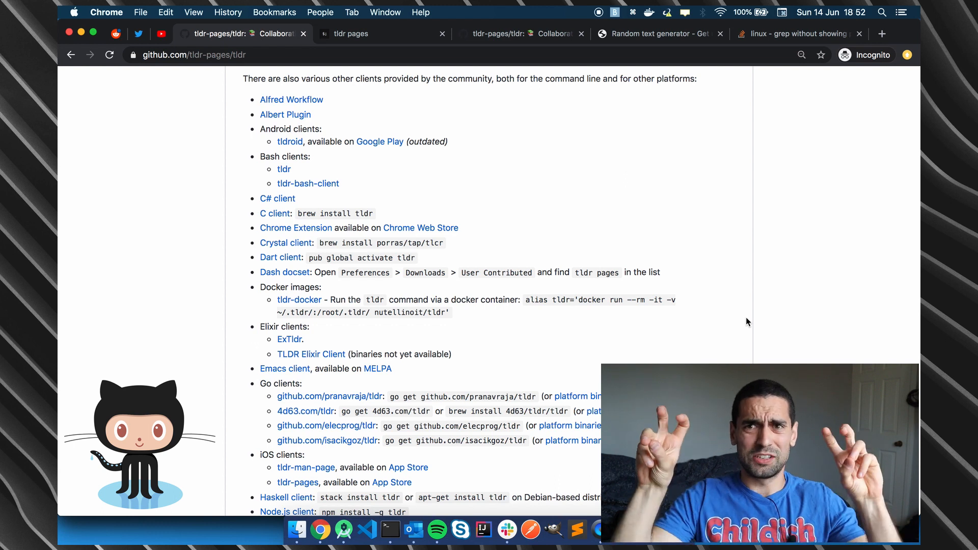
pyautogui.scroll(-3)
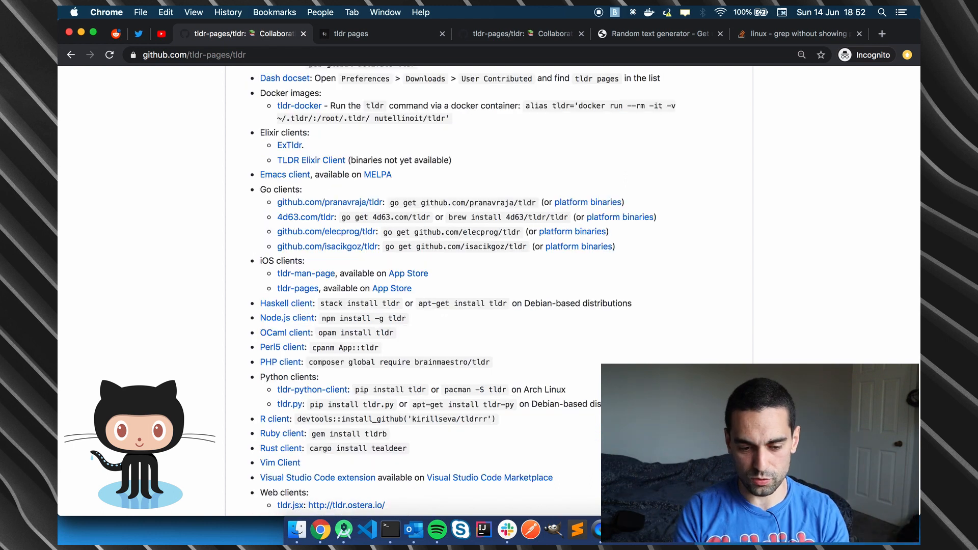
pyautogui.scroll(-3)
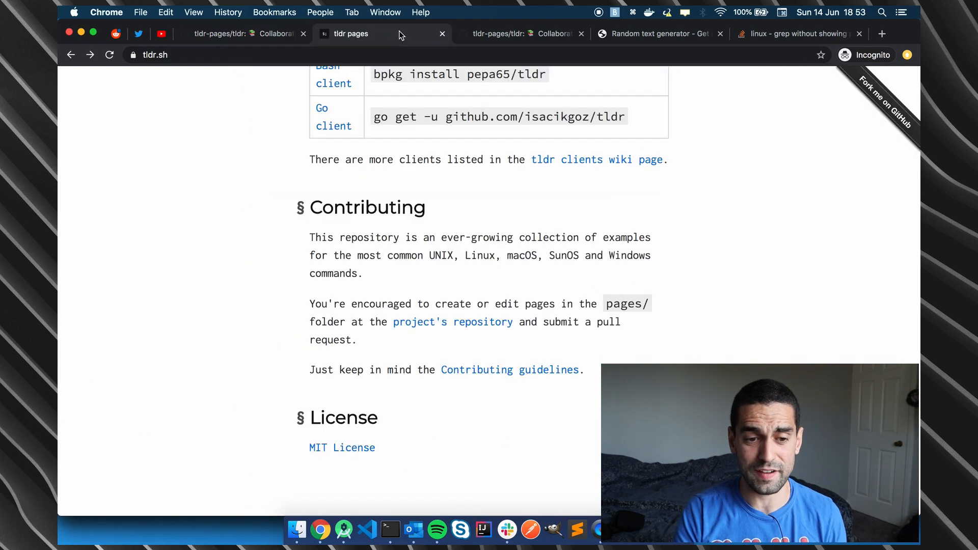
# Scroll tldr.sh down to the Installation section's table of clients.
pyautogui.scroll(3)
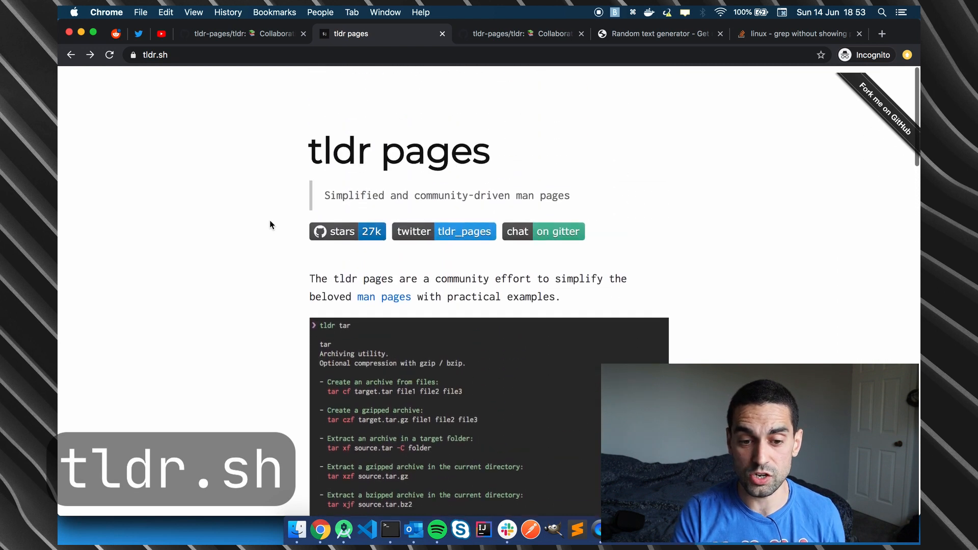
pyautogui.scroll(-3)
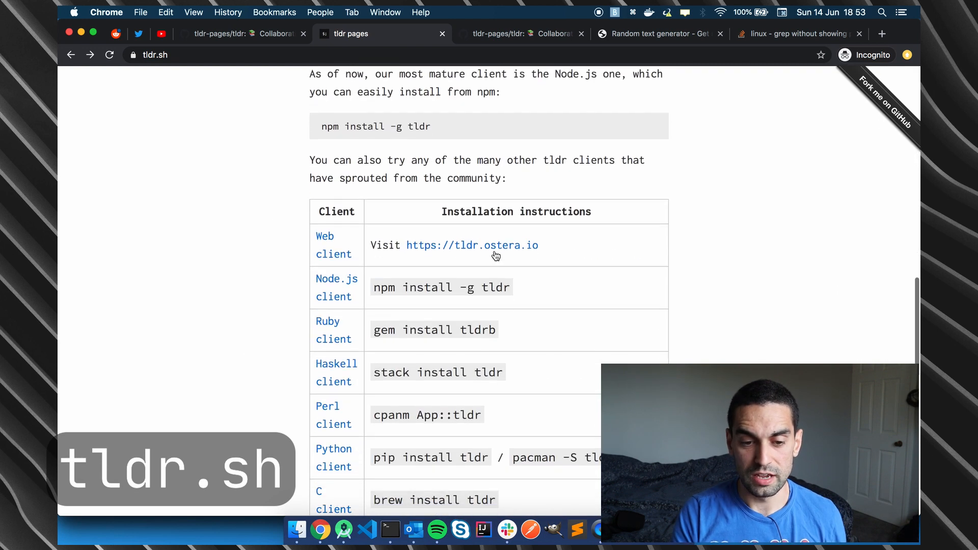
pyautogui.scroll(-3)
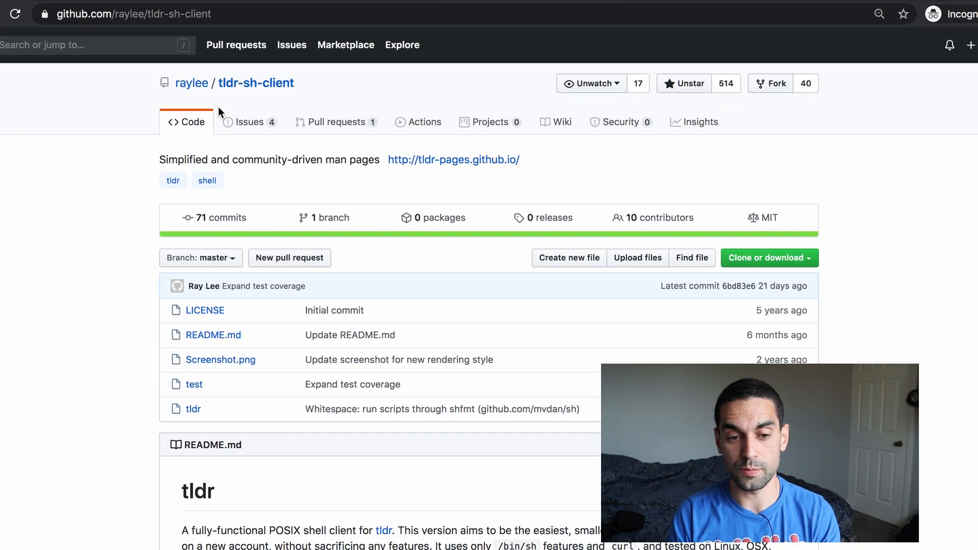
# View the tldr-sh-client README's sample output, then return to tldr.sh's Installation section.
pyautogui.scroll(-3)
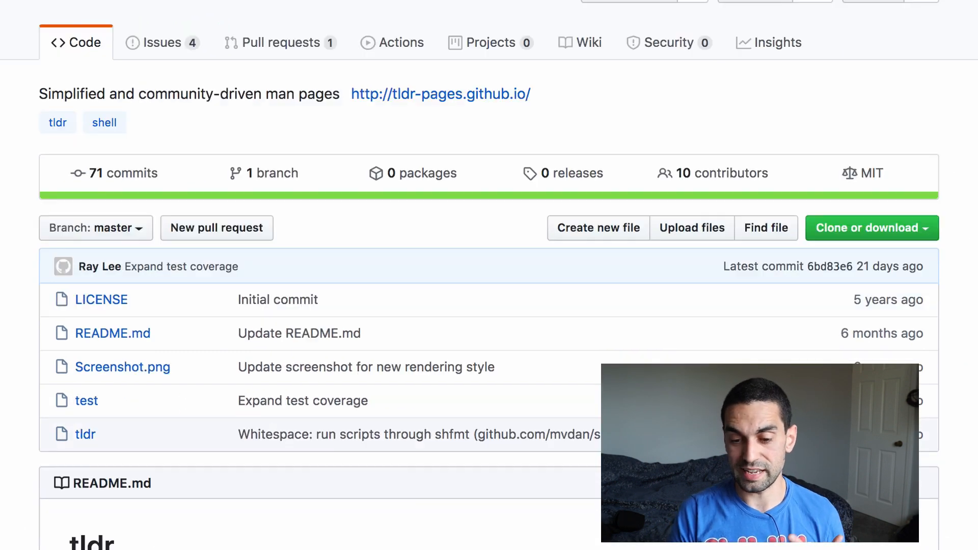
pyautogui.scroll(-3)
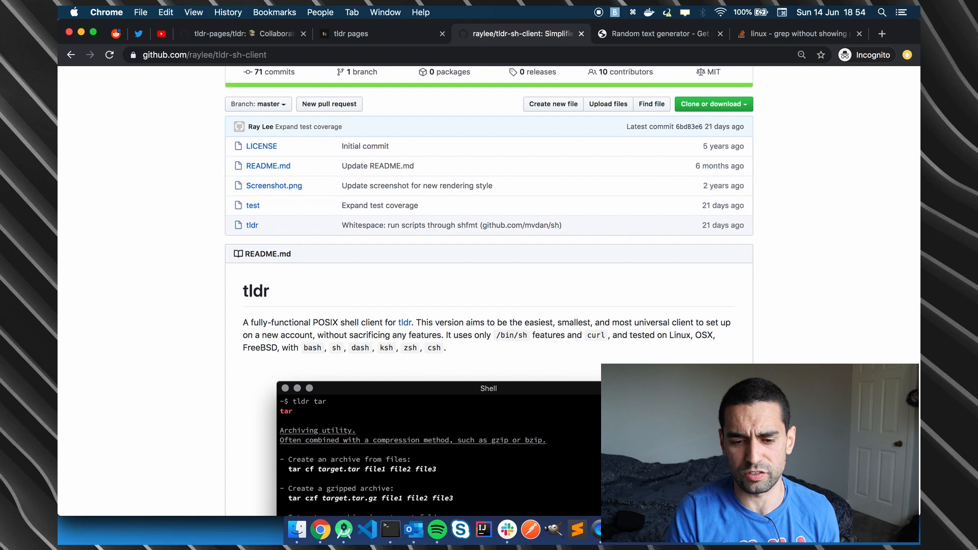
pyautogui.click(351, 33)
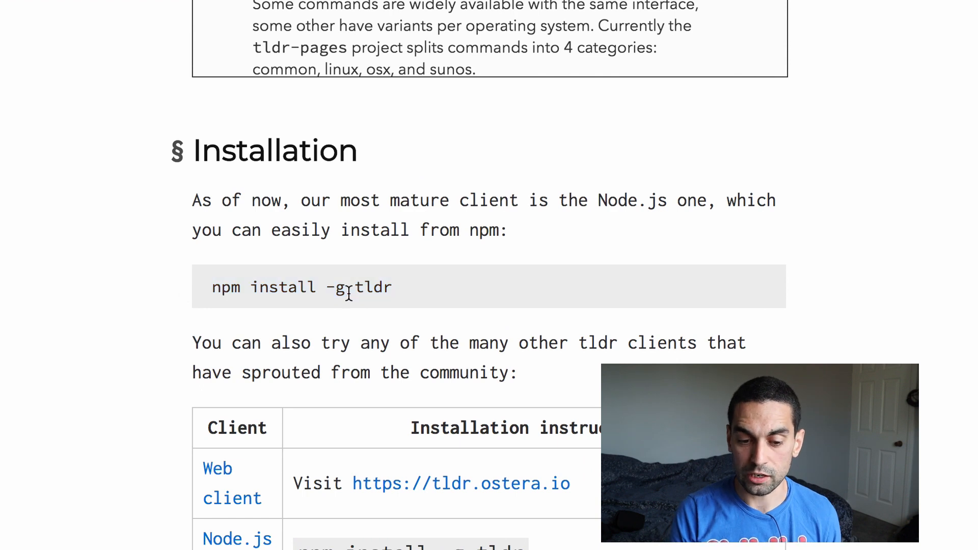
# Select the 'npm install -g tldr' command under tldr.sh's Installation section.
pyautogui.doubleClick(333, 287)
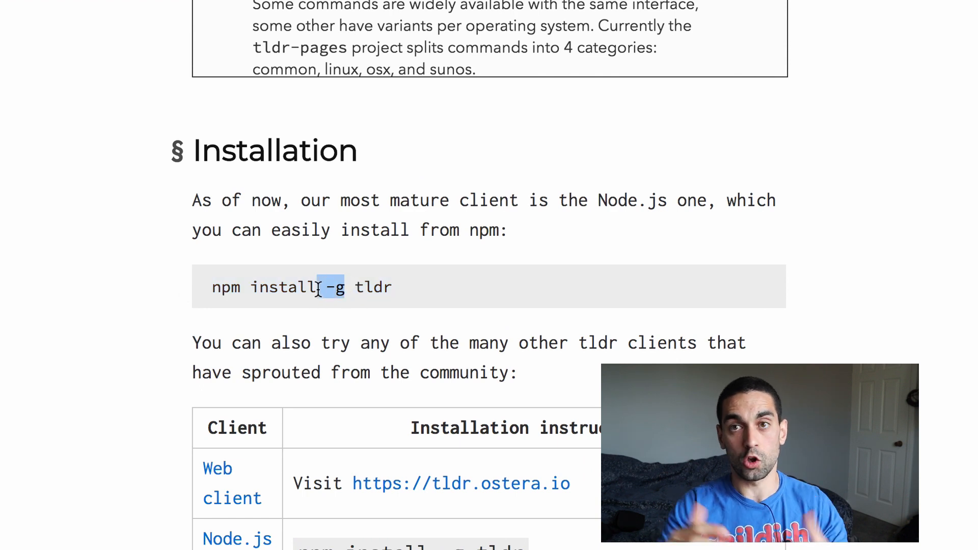
pyautogui.tripleClick(301, 287)
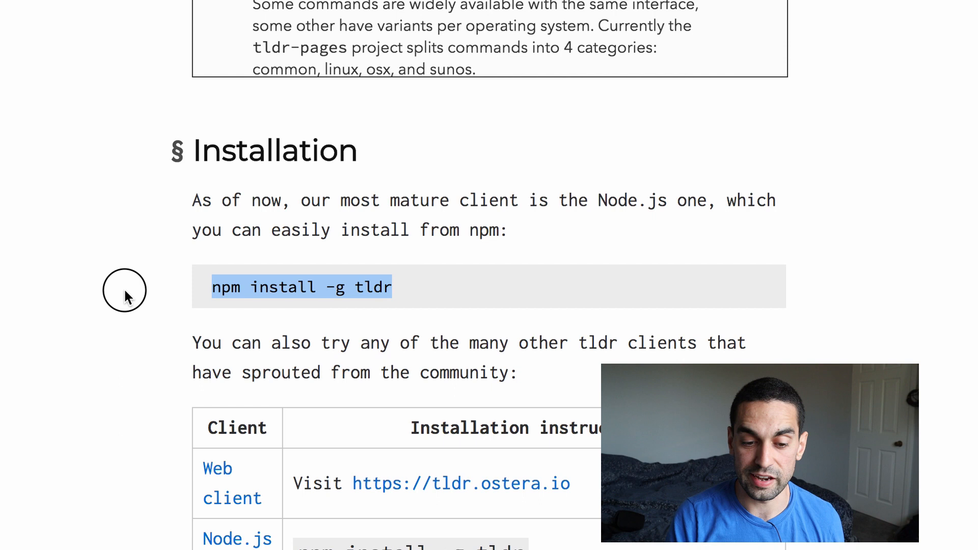
pyautogui.scroll(-3)
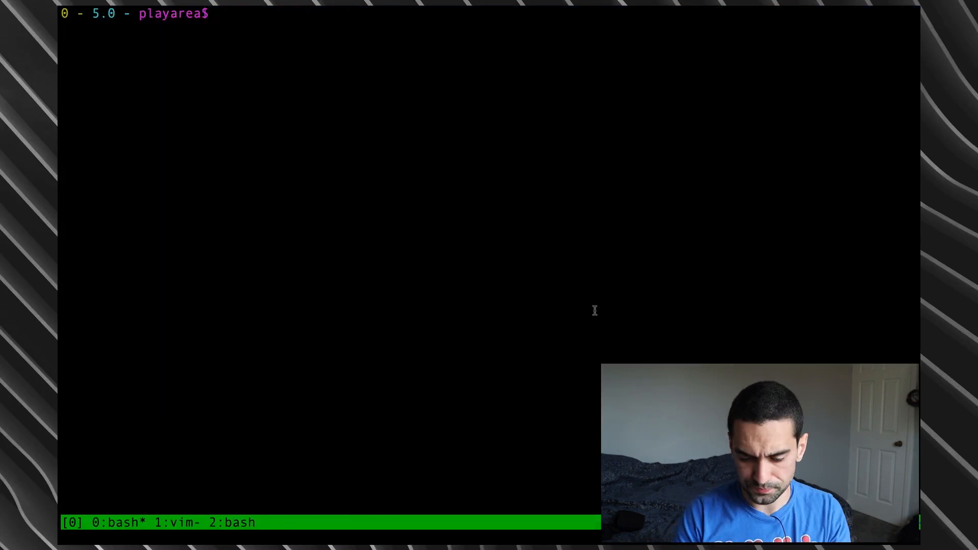
# Replace 'man grep' at the prompt with the command 'tldr grep'.
pyautogui.write('man grep')
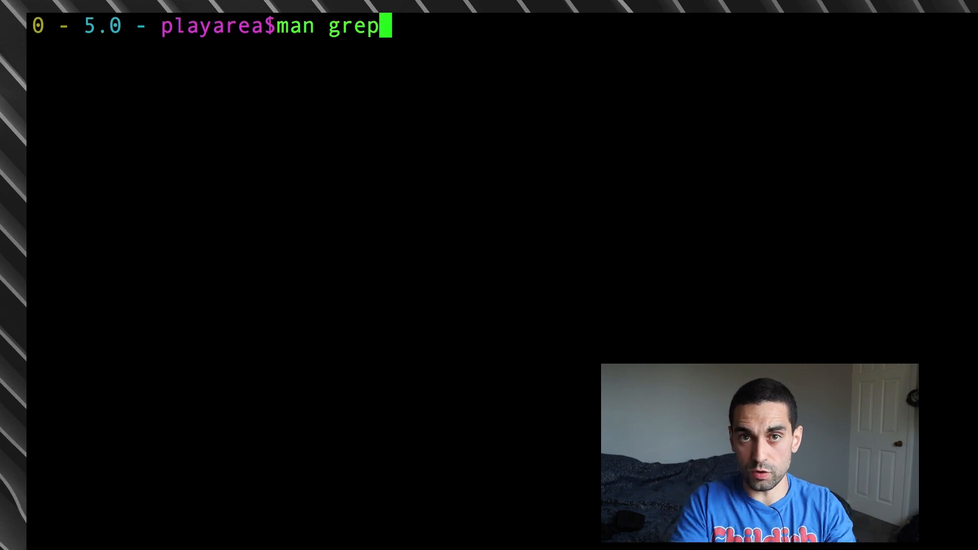
pyautogui.press('ctrl+u')
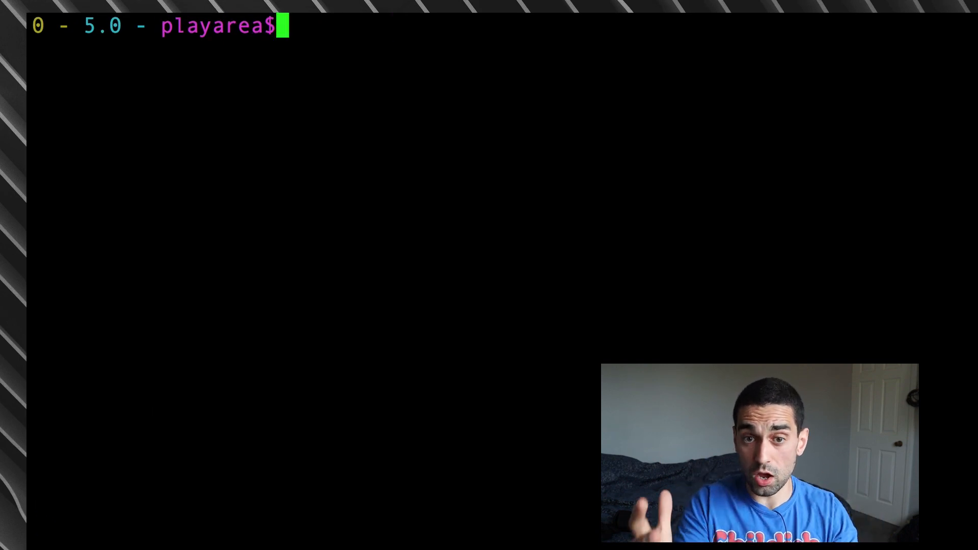
pyautogui.write('tldr')
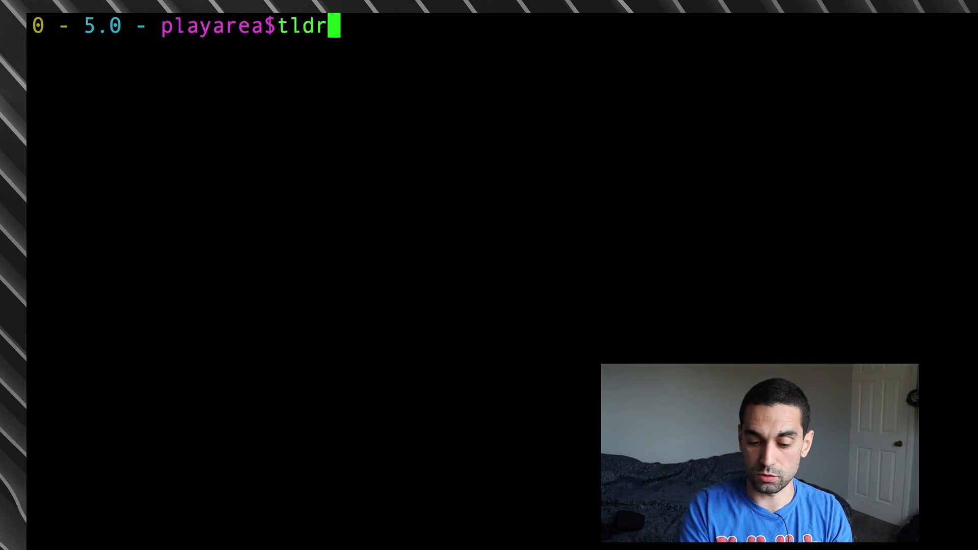
pyautogui.write('g')
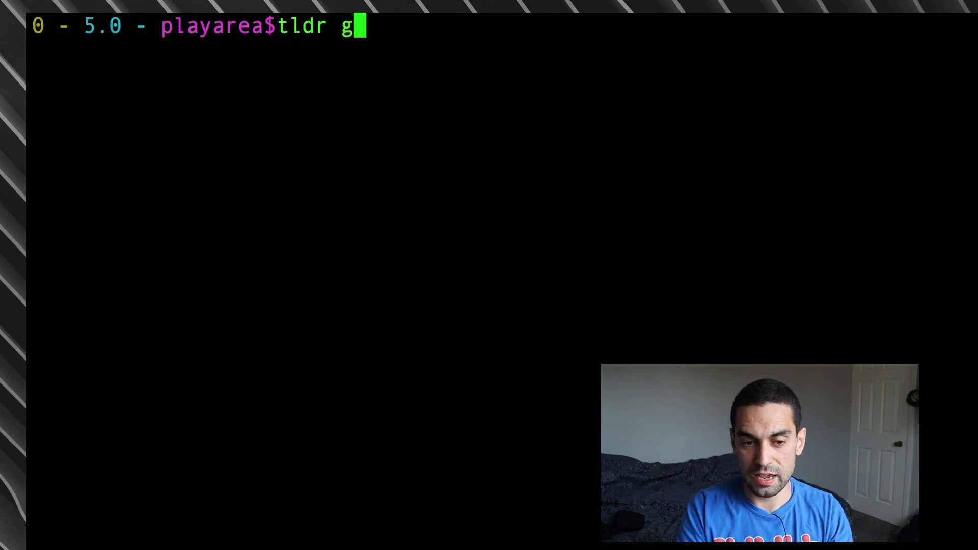
pyautogui.write('rep')
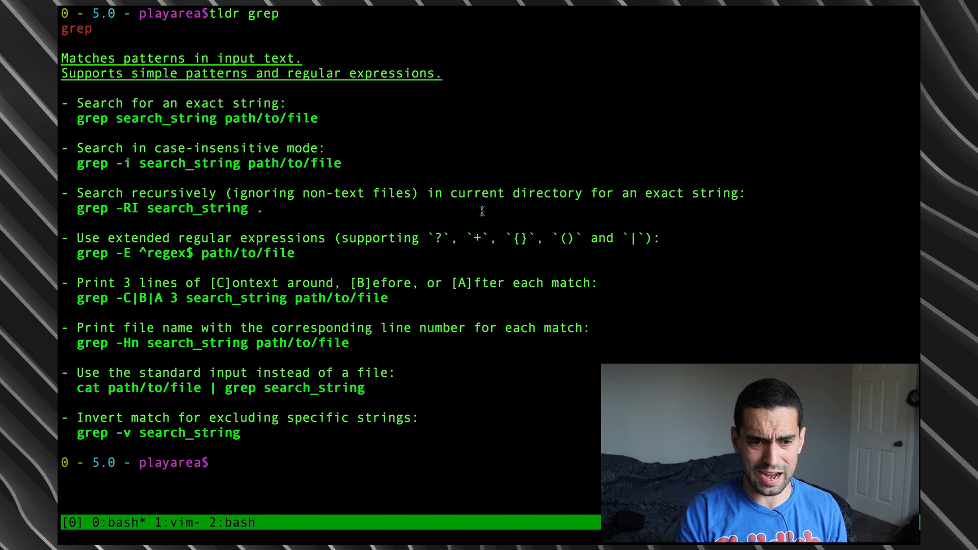
pyautogui.moveTo(392, 164)
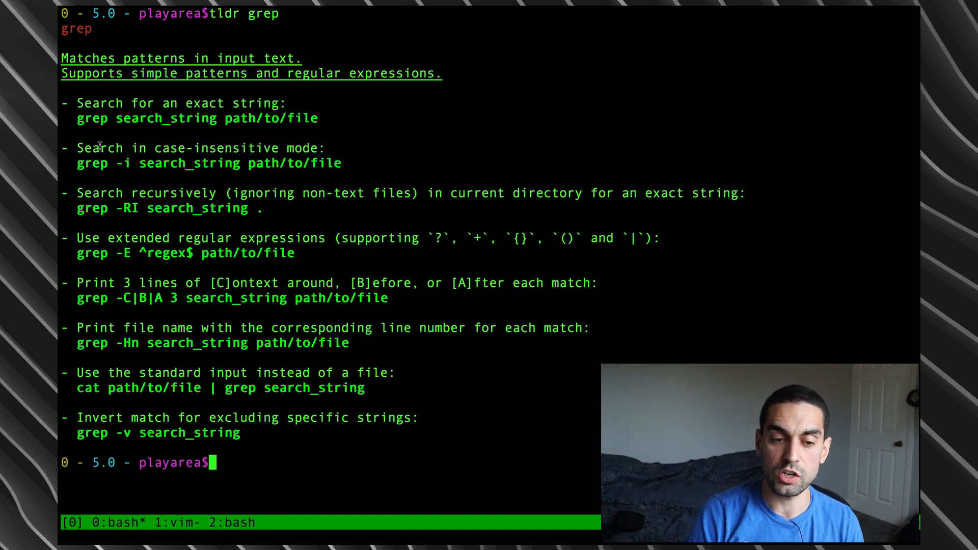
pyautogui.moveTo(357, 158)
pyautogui.write('tldr')
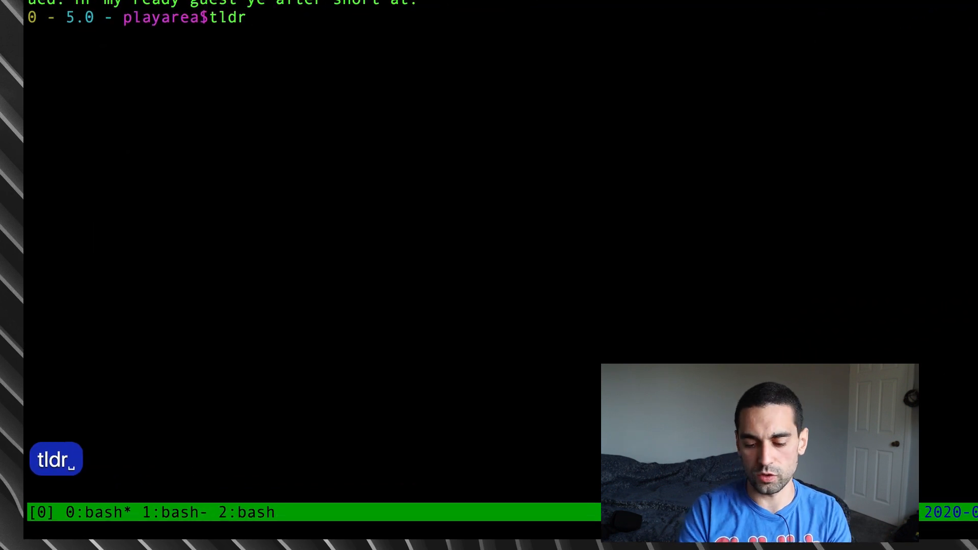
# Type 'tldr find', clear the screen, then start a 'tldr man' lookup.
pyautogui.write('find')
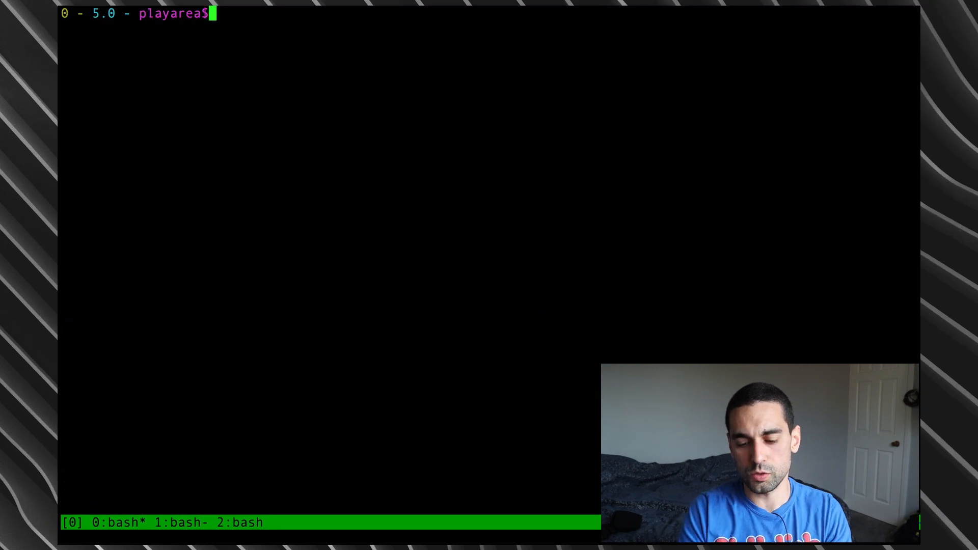
pyautogui.write('tldr')
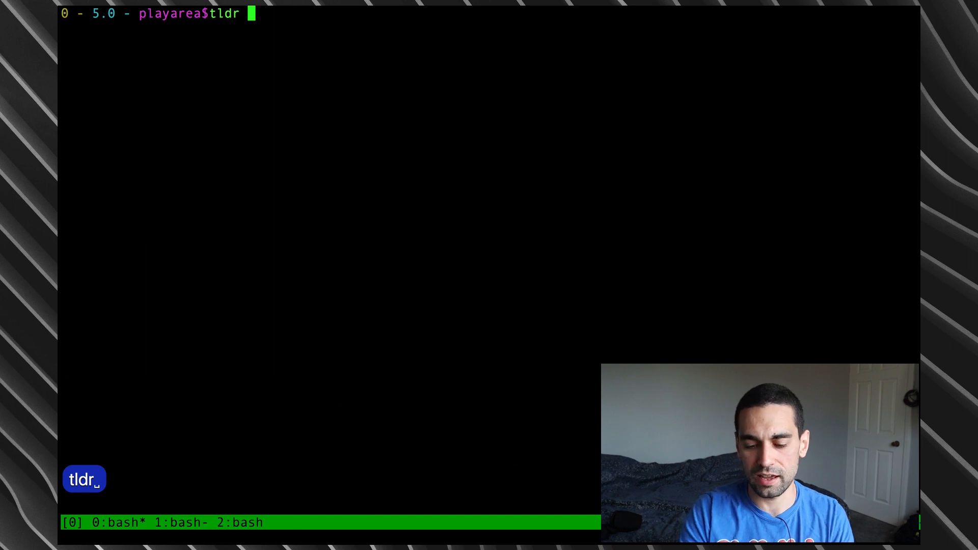
pyautogui.write('man')
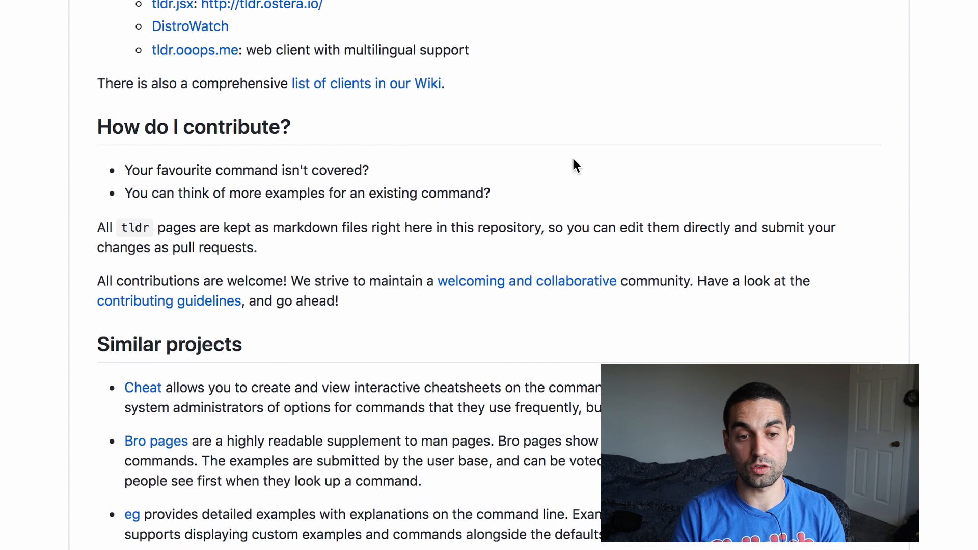
pyautogui.moveTo(953, 249)
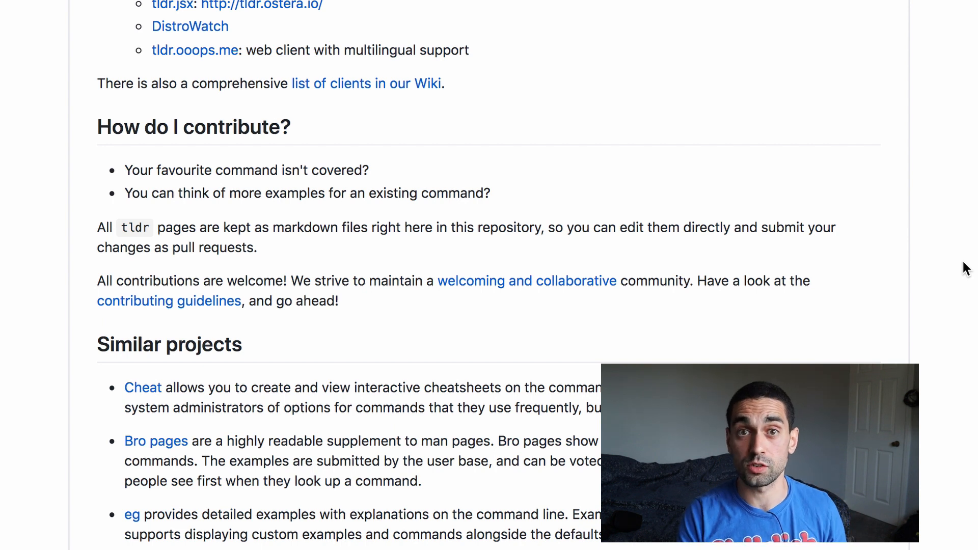
pyautogui.moveTo(955, 312)
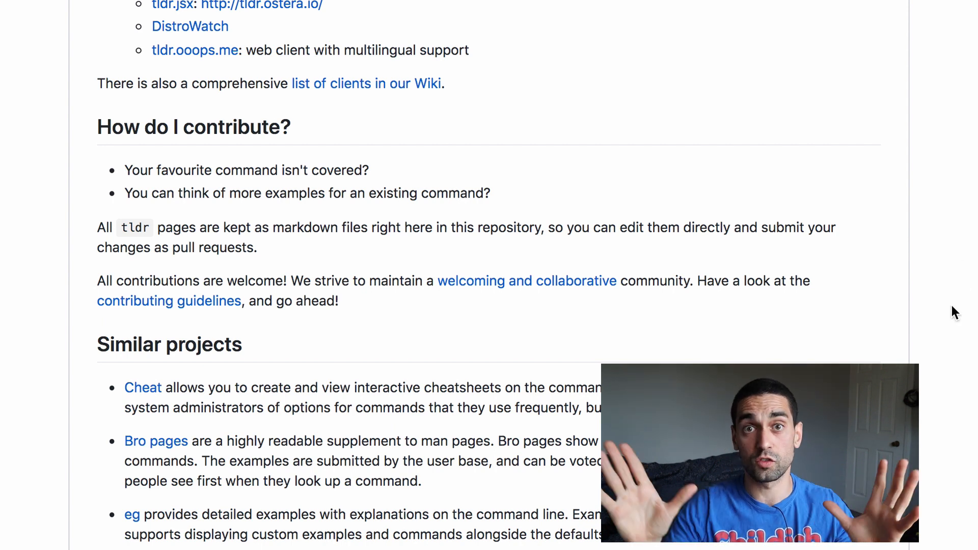
# Scroll the tldr-pages README down to Similar projects and 'What does tldr mean?'.
pyautogui.scroll(-3)
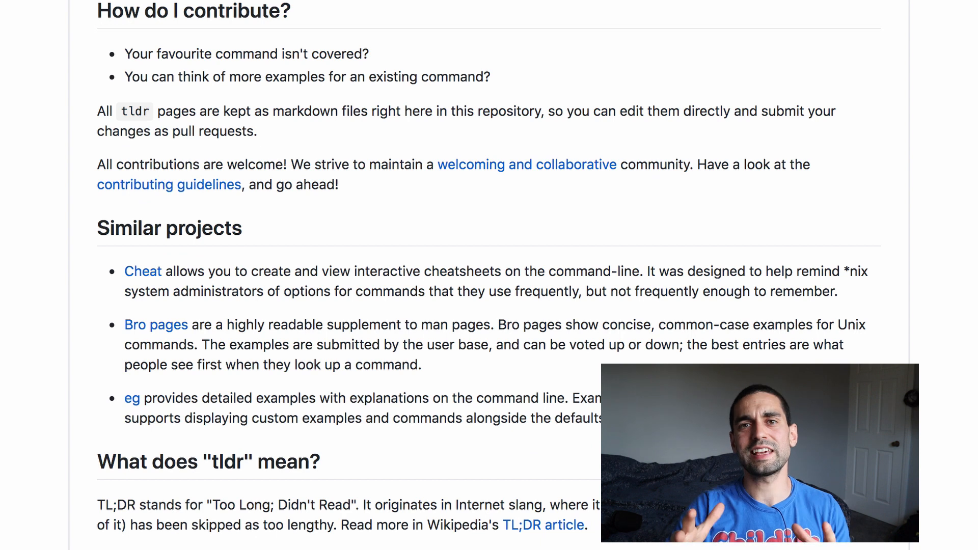